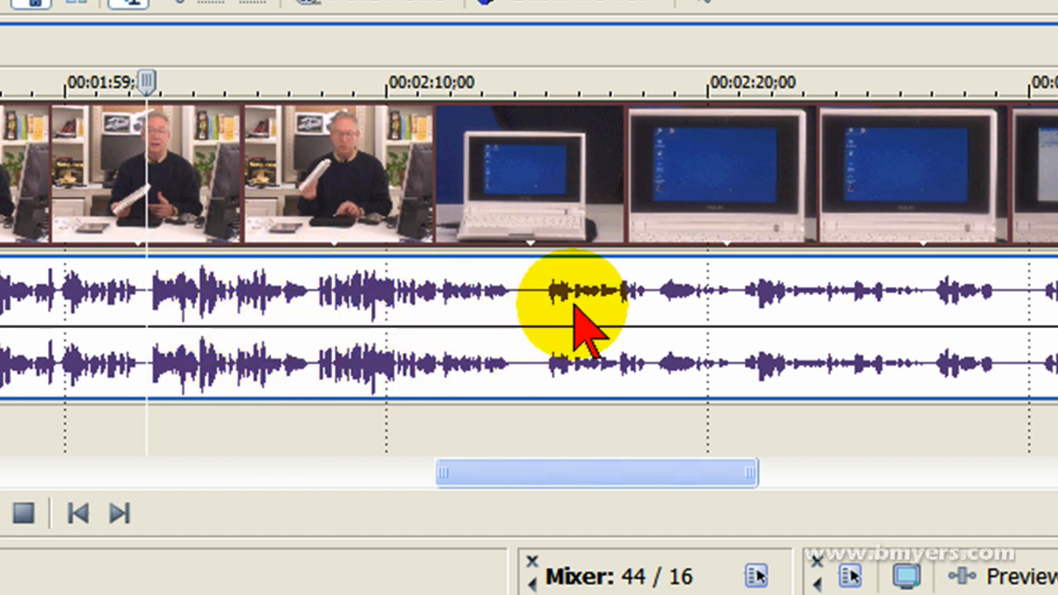
mouse_move(768, 330)
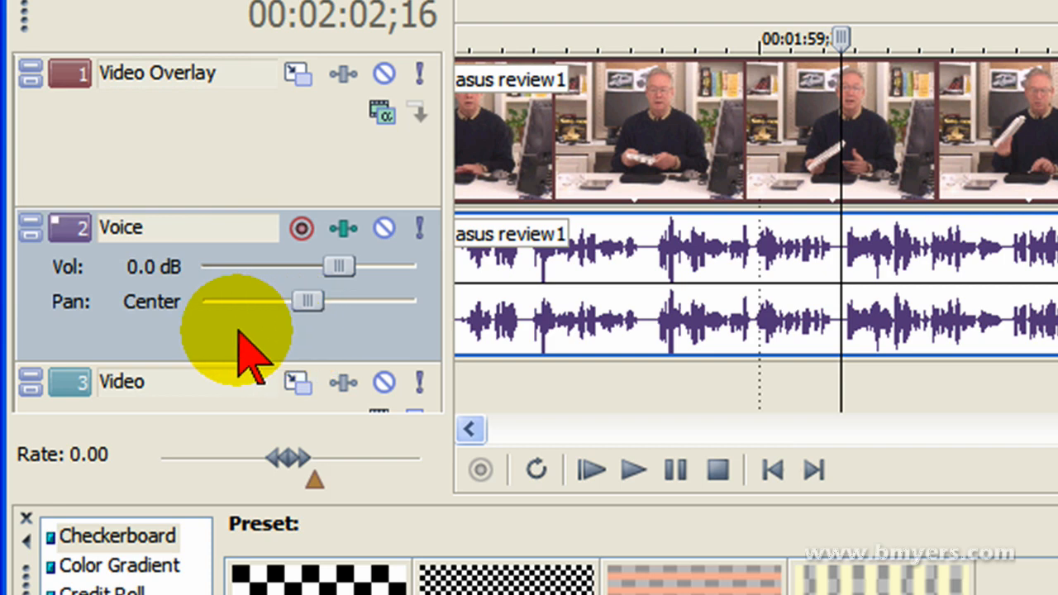
Add a Voice volume envelope with point pairs bracketing about 00:02:14 to 00:02:34
right_click(240, 330)
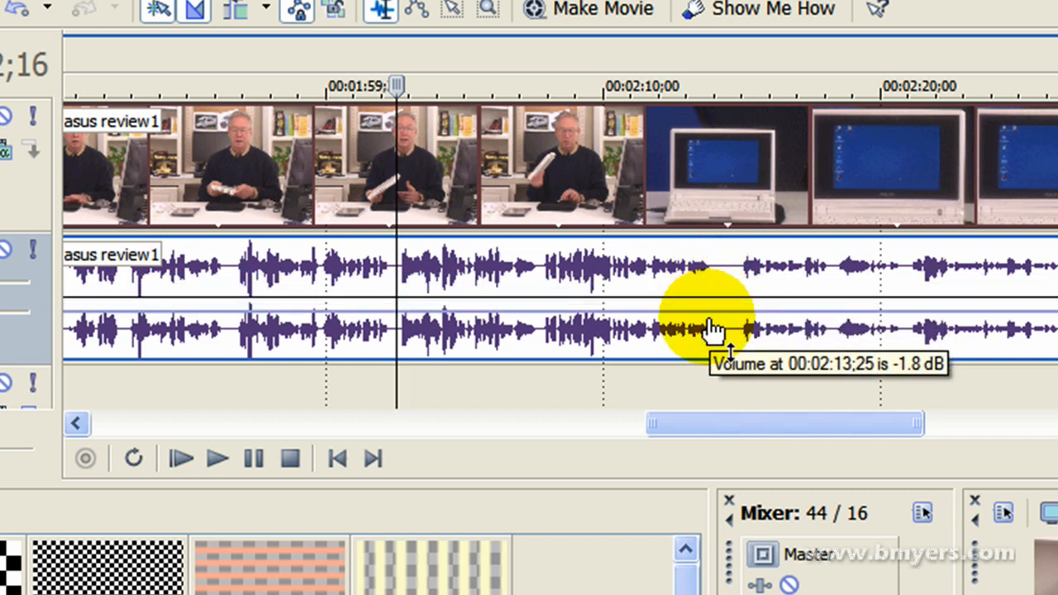
left_click_drag(715, 330, 715, 314)
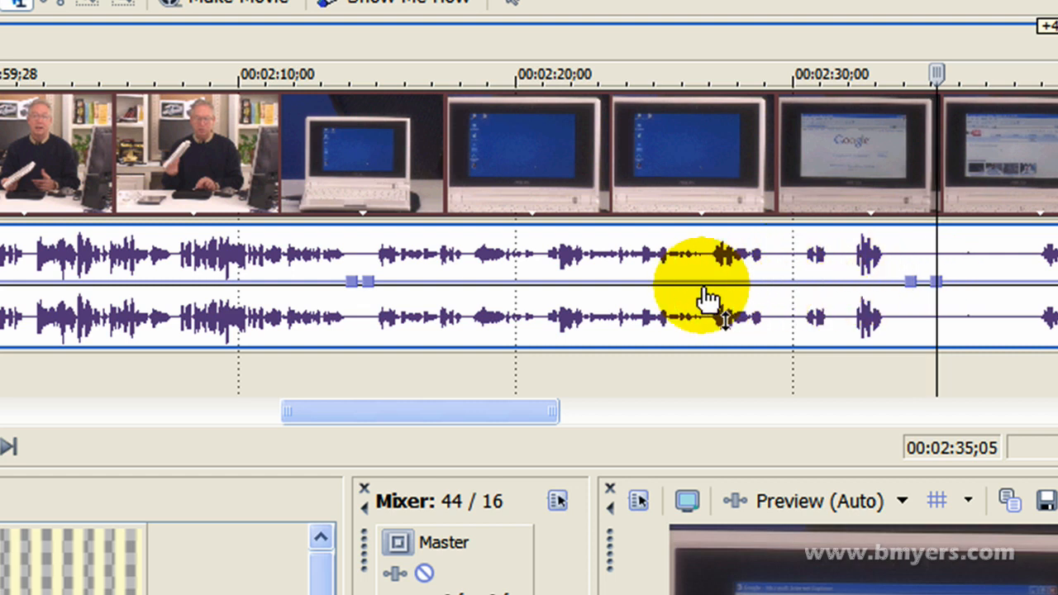
Lower the Voice envelope between the point pairs to about -5.5 dB
left_click_drag(713, 281, 678, 321)
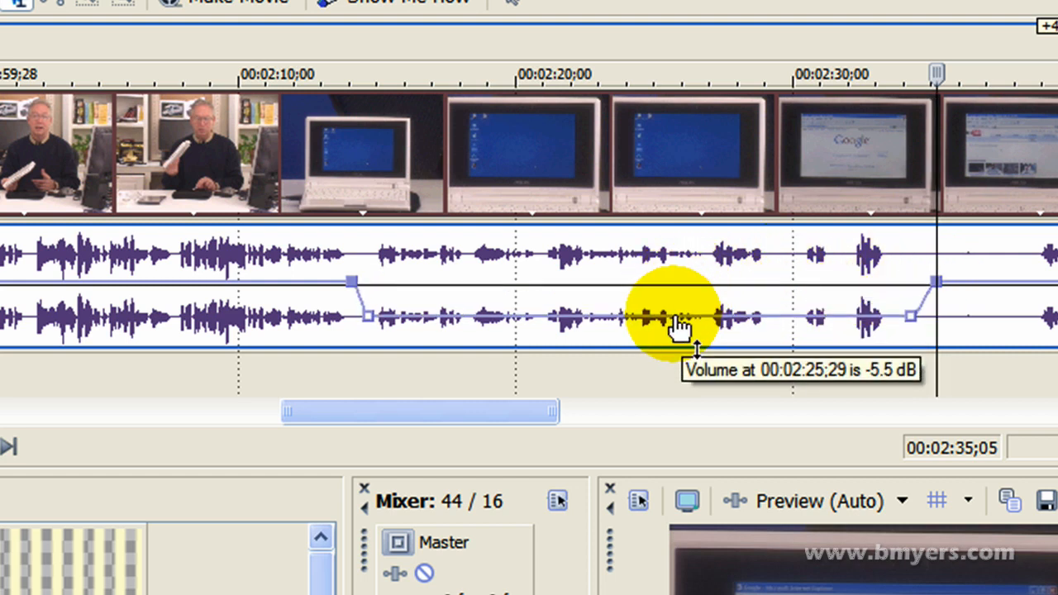
left_click_drag(677, 322, 690, 272)
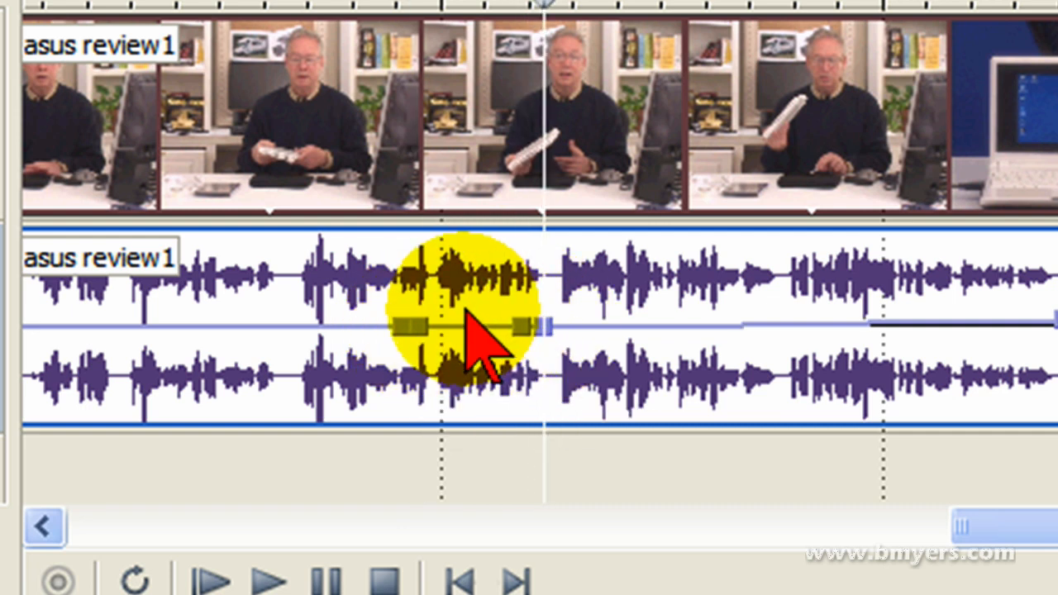
Pull the Voice envelope near 00:02:00 down to about -8.7 dB to mute the word
left_click_drag(475, 331, 475, 389)
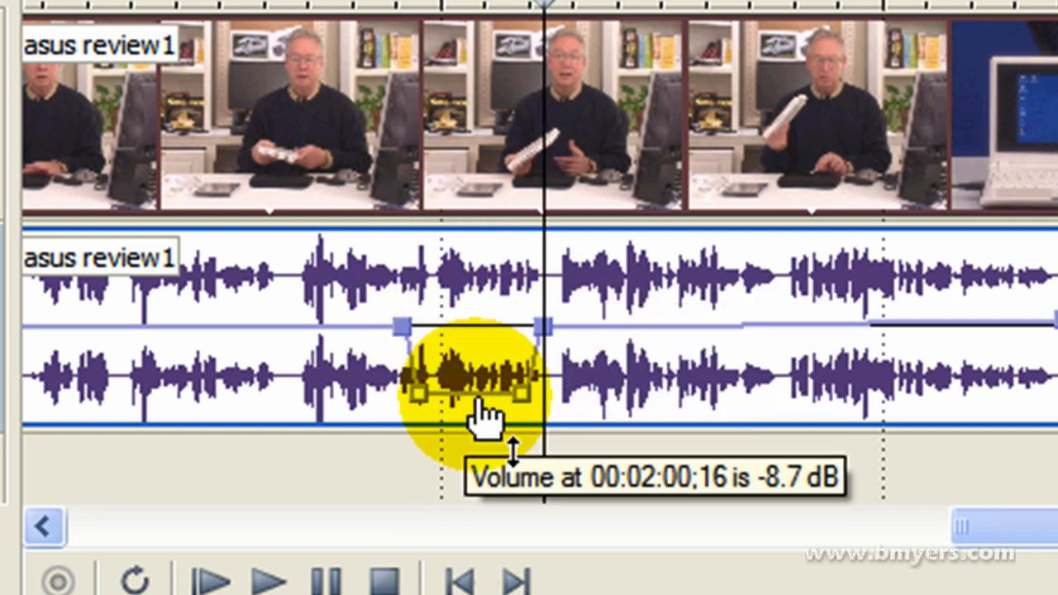
left_click_drag(471, 389, 484, 330)
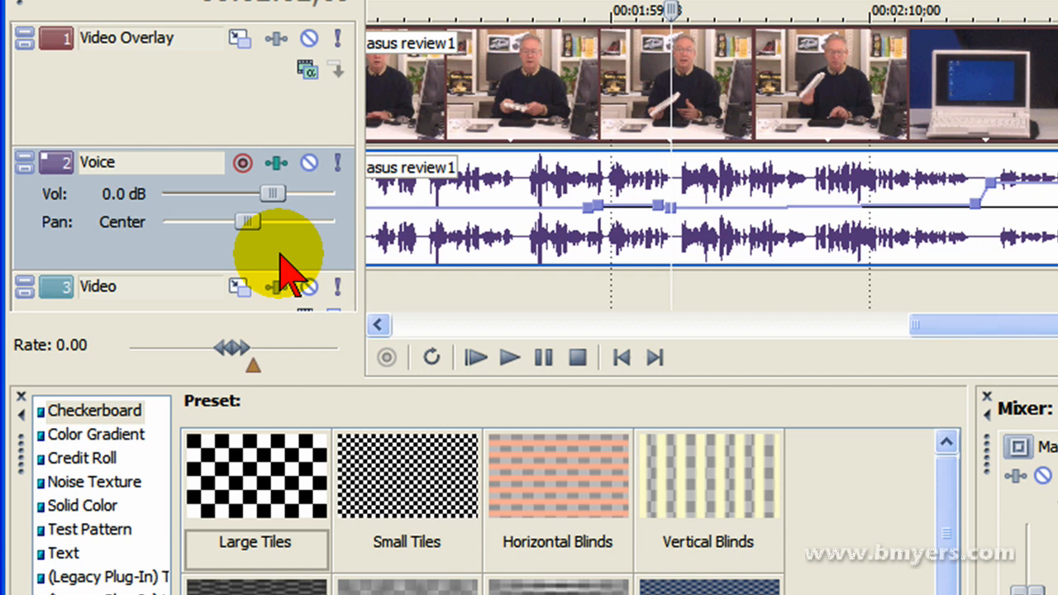
mouse_move(1049, 236)
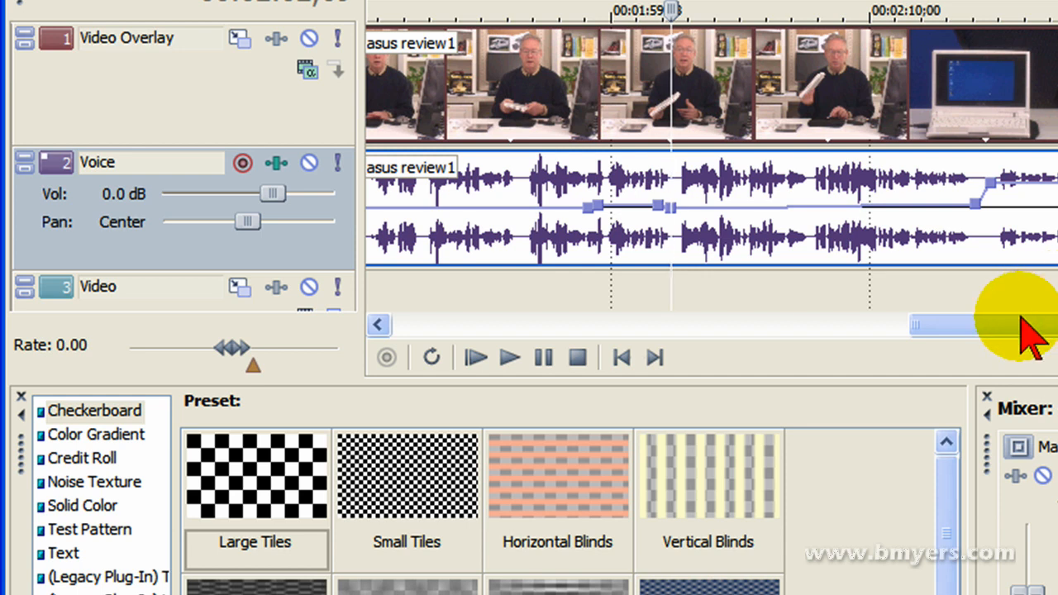
mouse_move(992, 339)
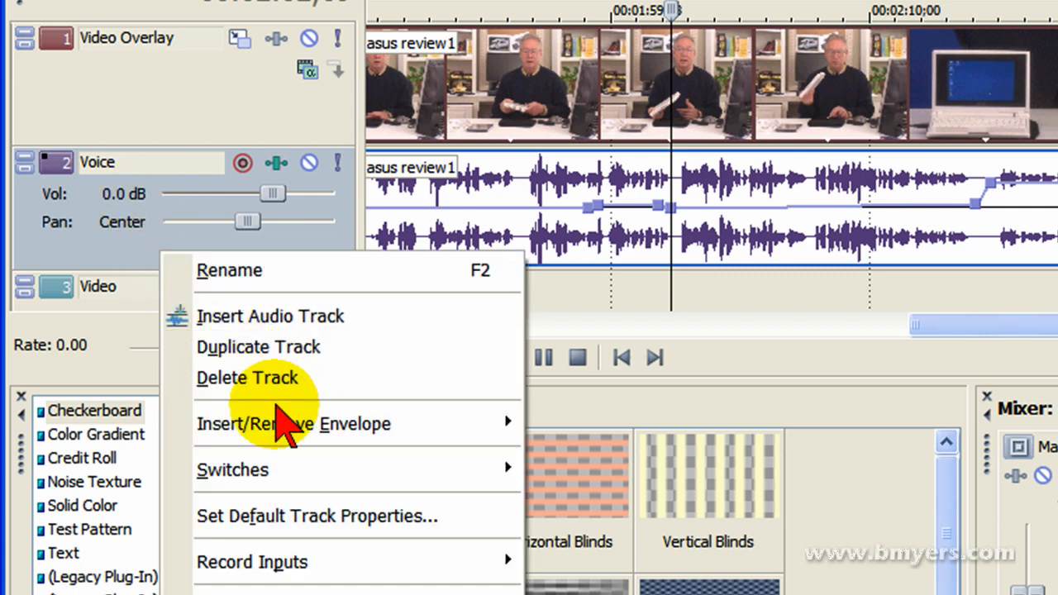
mouse_move(292, 423)
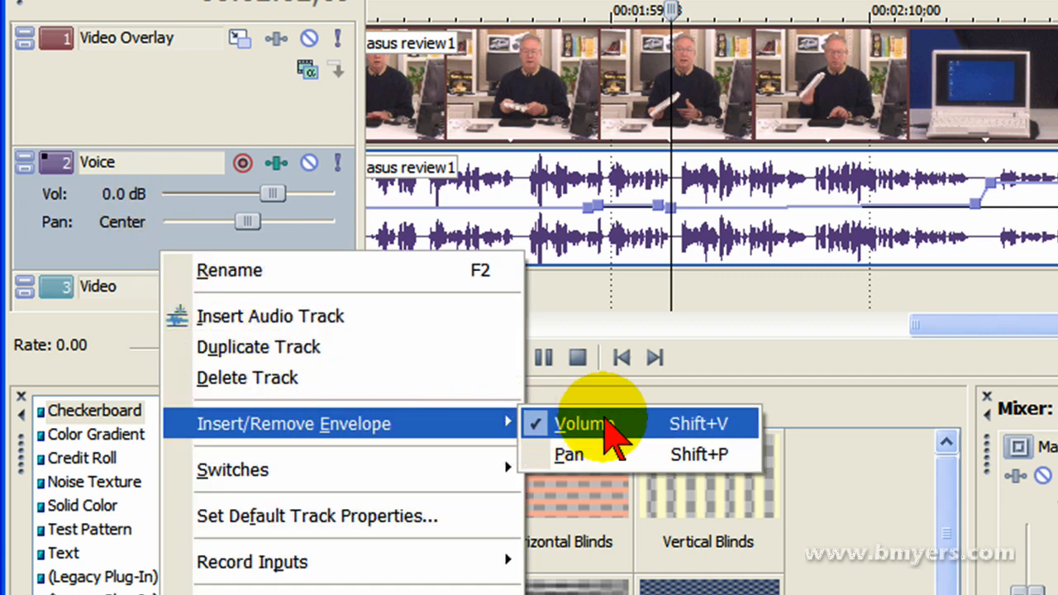
left_click(585, 423)
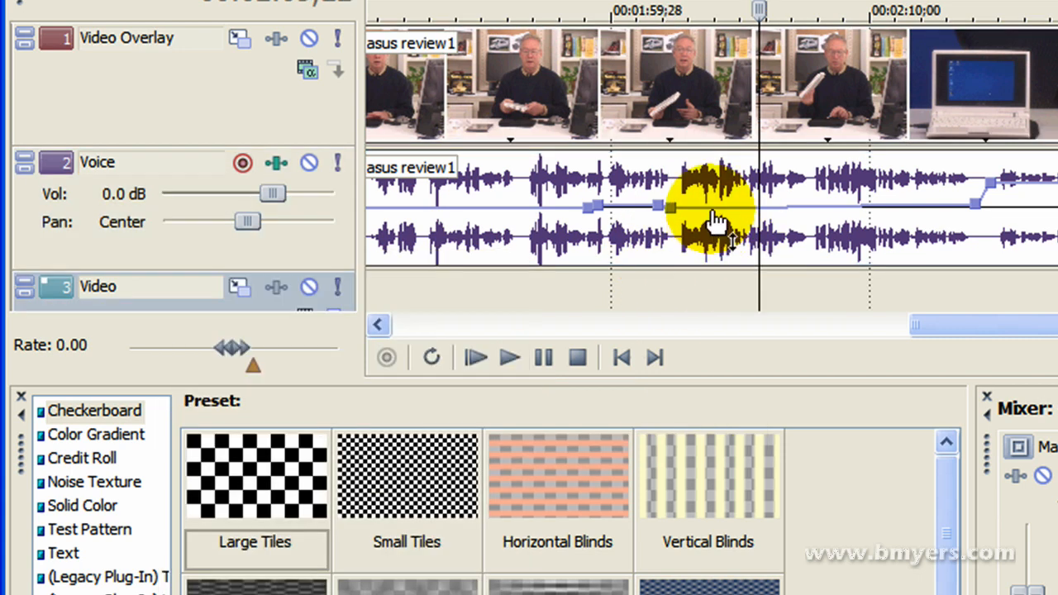